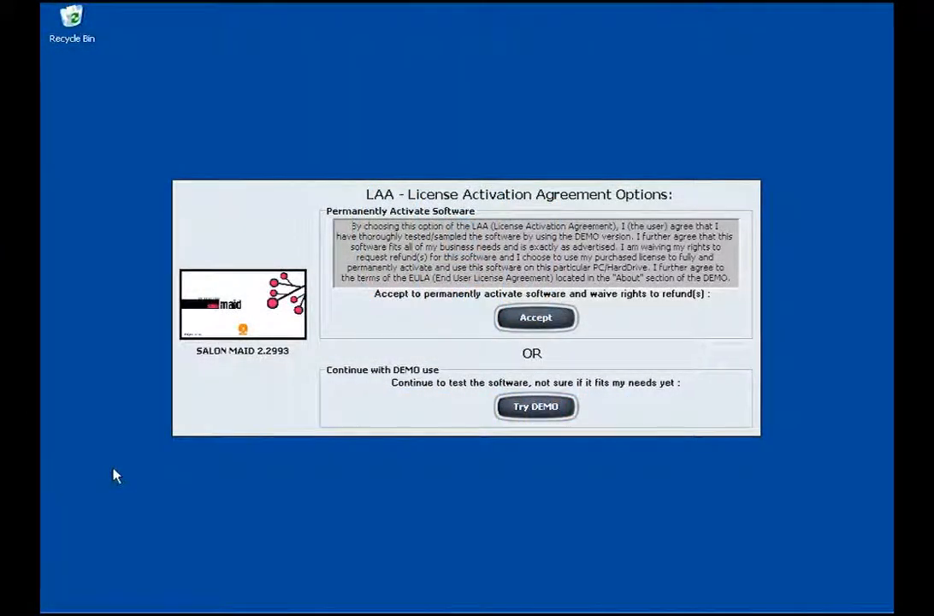
{"action": "mouse_move", "coordinate": [411, 212]}
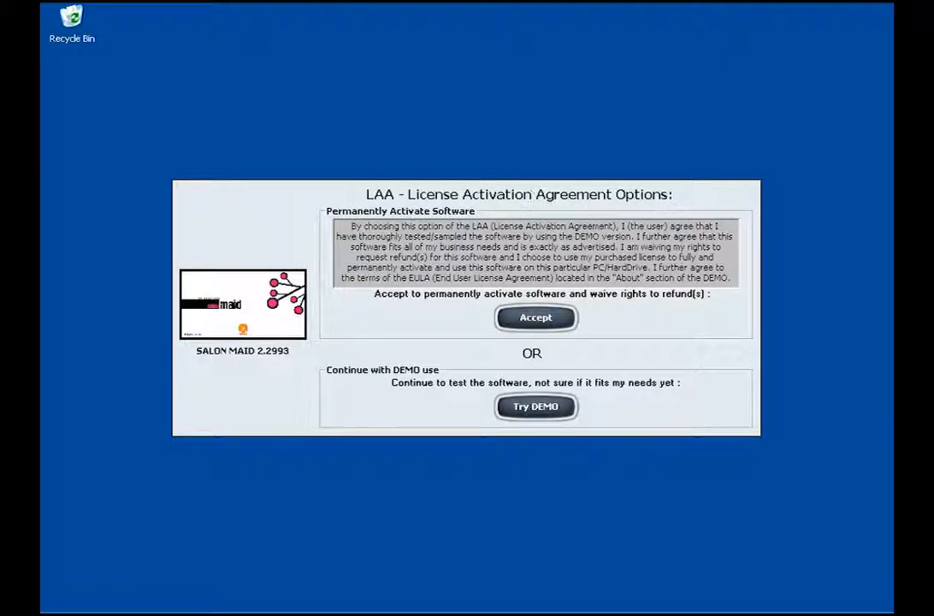
{"action": "mouse_move", "coordinate": [684, 302]}
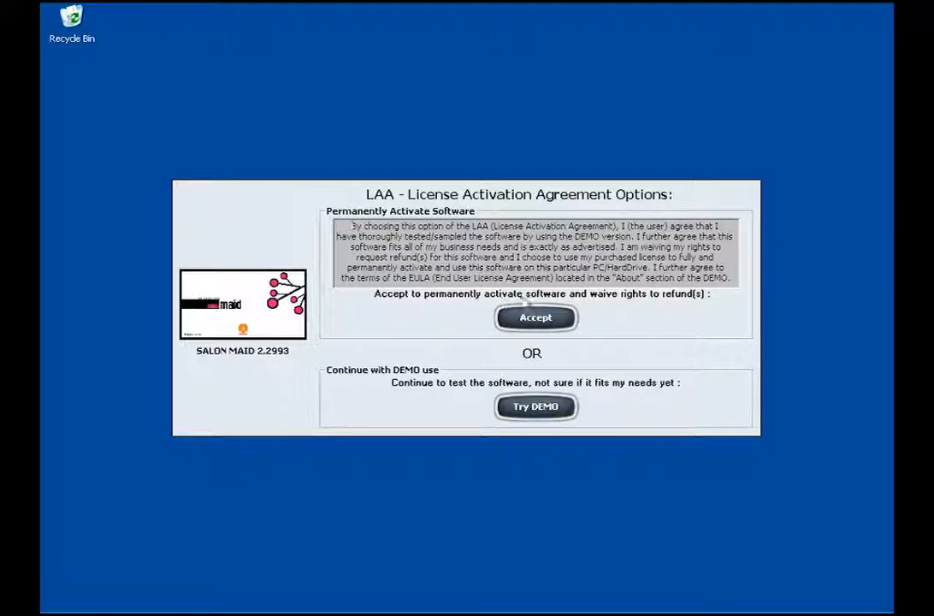
{"action": "mouse_move", "coordinate": [706, 307]}
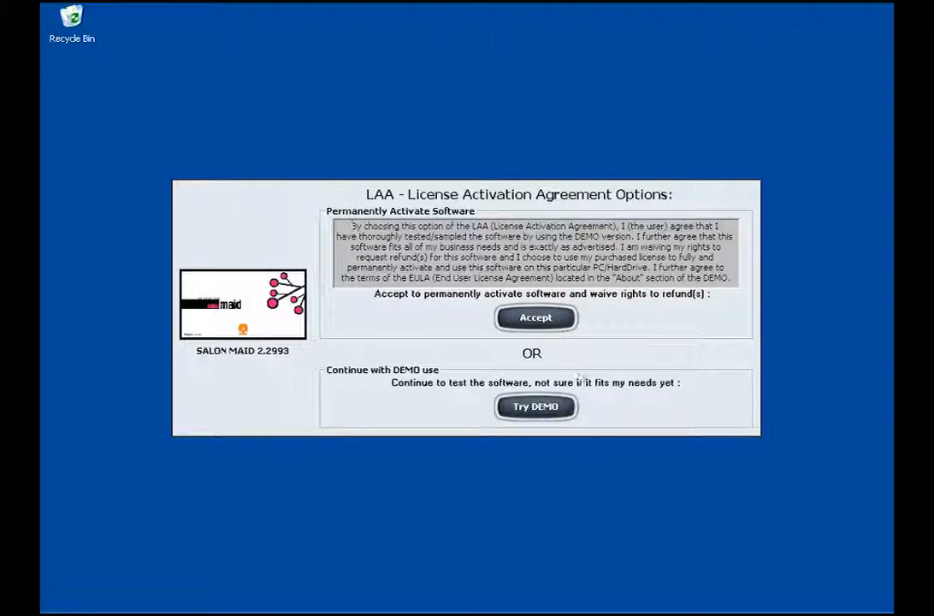
{"action": "mouse_move", "coordinate": [492, 396]}
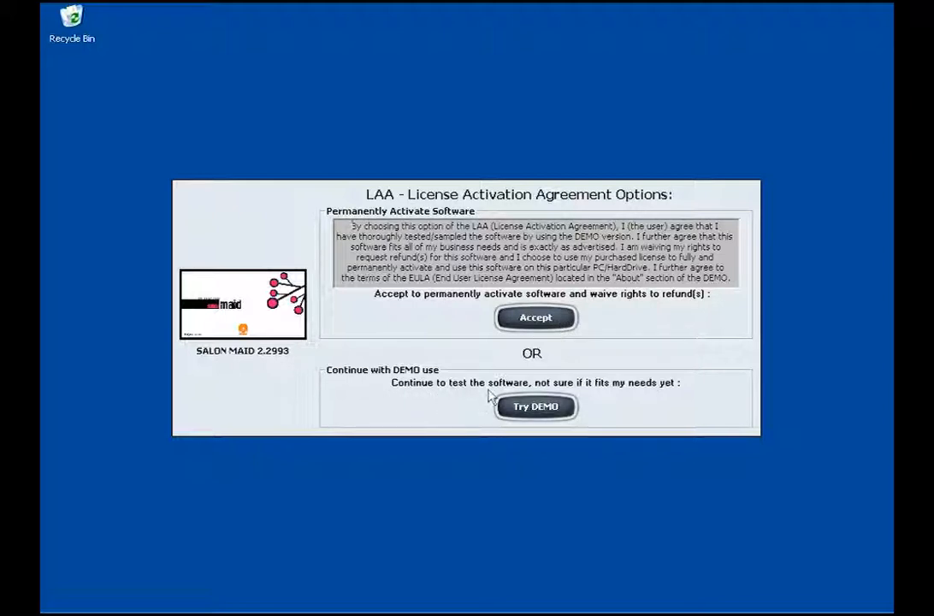
{"action": "mouse_move", "coordinate": [676, 394]}
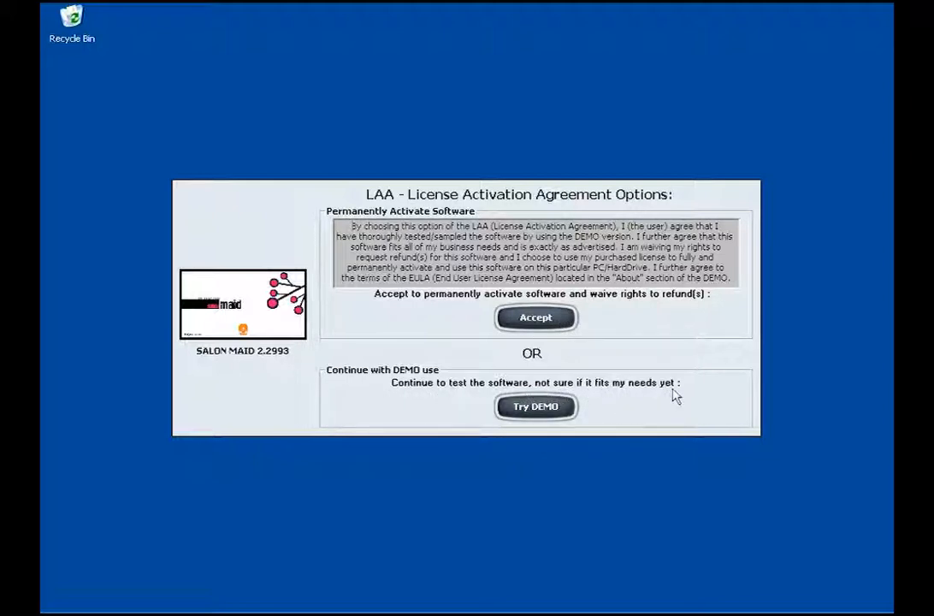
{"action": "mouse_move", "coordinate": [535, 407]}
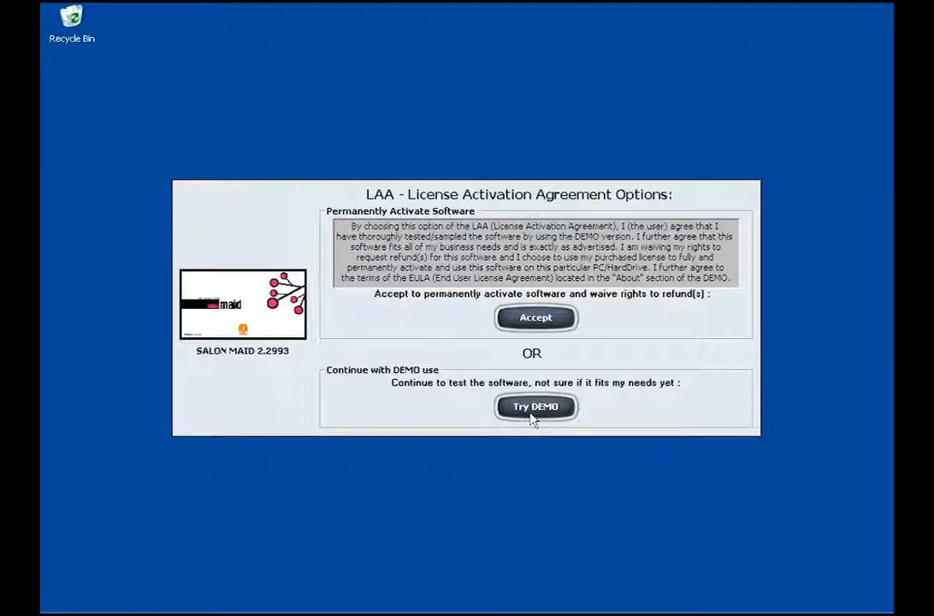
{"action": "mouse_move", "coordinate": [579, 352]}
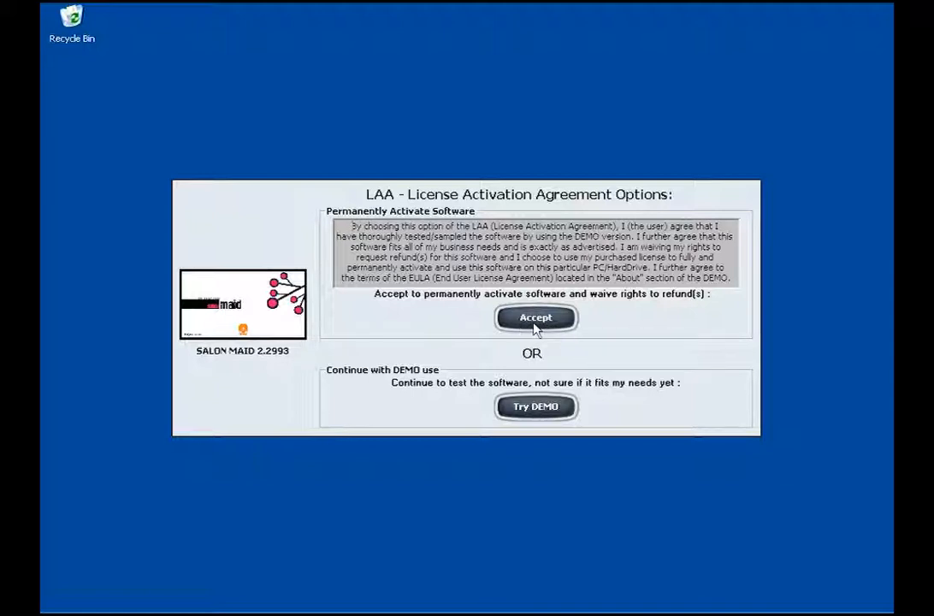
Accept the License Activation Agreement to permanently activate Salon Maid, waiving refund rights
{"action": "left_click", "coordinate": [537, 317]}
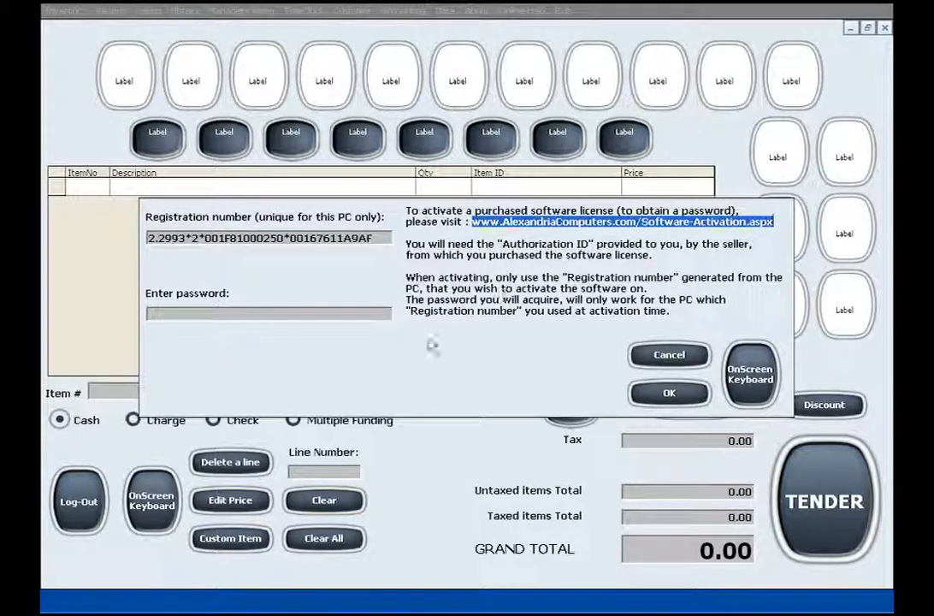
{"action": "mouse_move", "coordinate": [355, 372]}
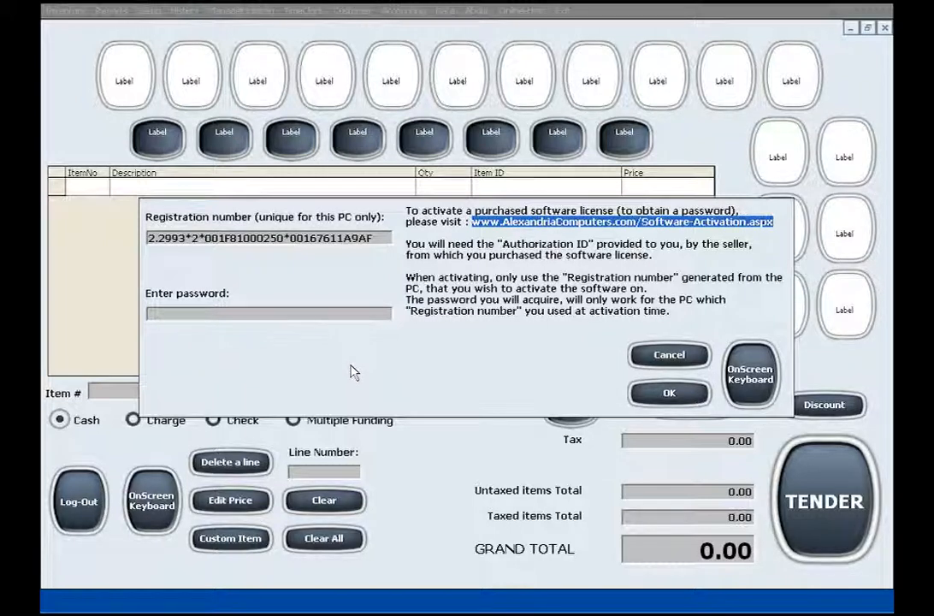
Place the cursor in the activation dialog's empty password field, ready for the password
{"action": "left_click", "coordinate": [268, 314]}
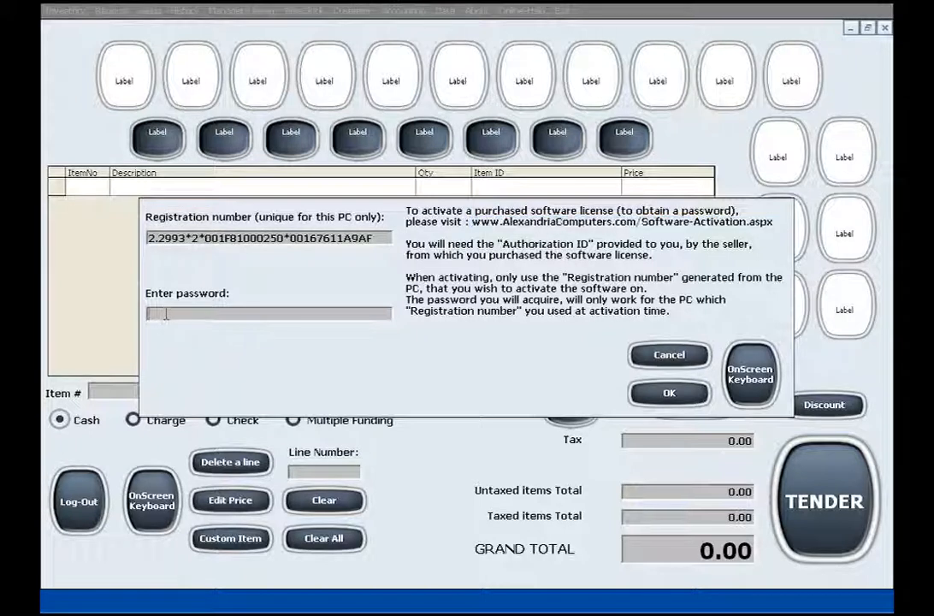